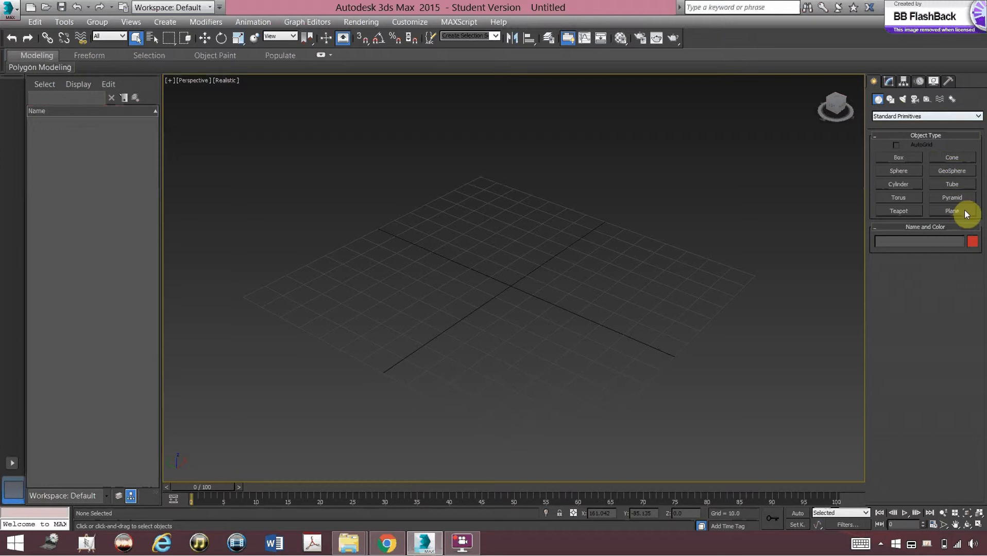
Step: Draw a large Plane primitive (Plane001) covering the grid in the Perspective viewport
left_click(951, 211)
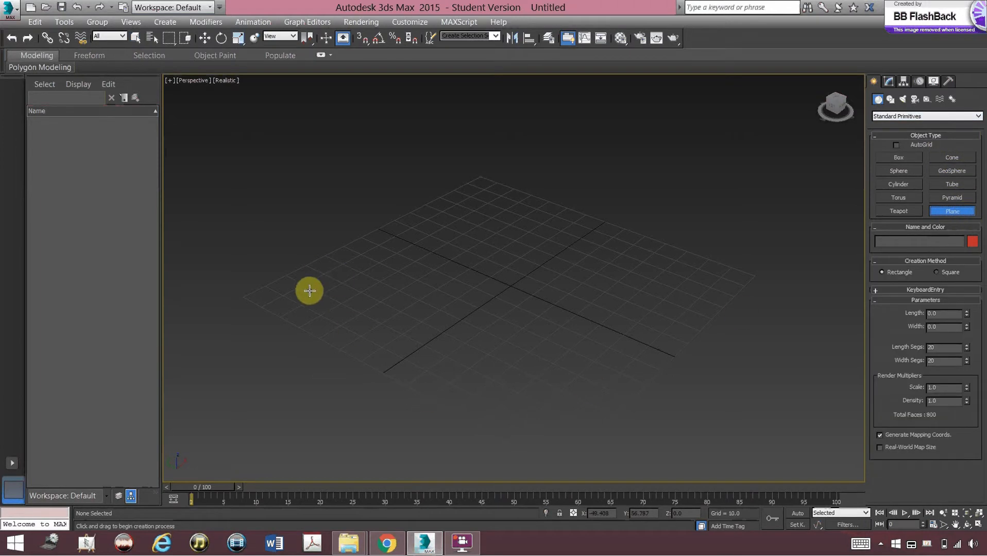
left_click_drag(309, 290, 687, 301)
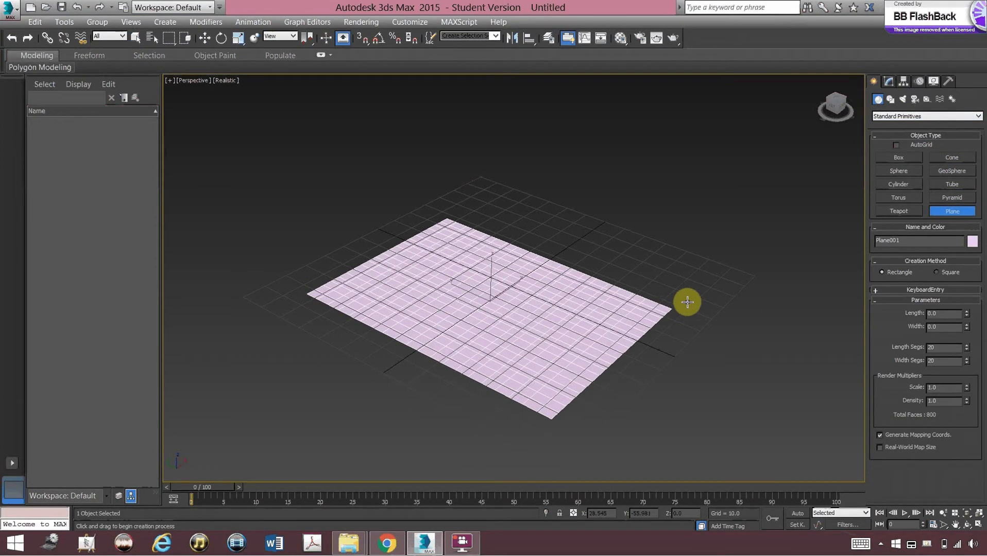
left_click_drag(687, 302, 725, 282)
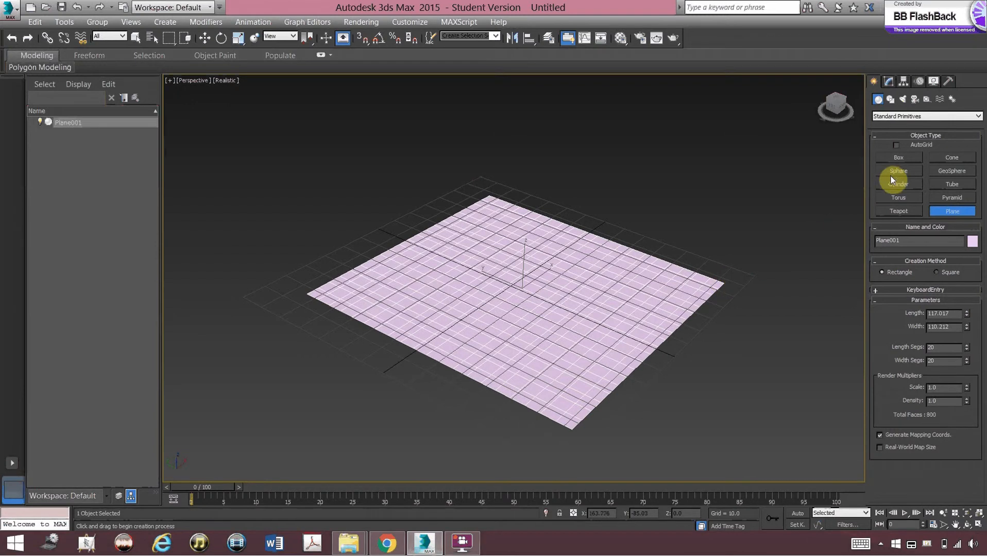
Step: Draw a box, a sphere, a teapot beside it, and a pyramid at the front of the plane
left_click(898, 158)
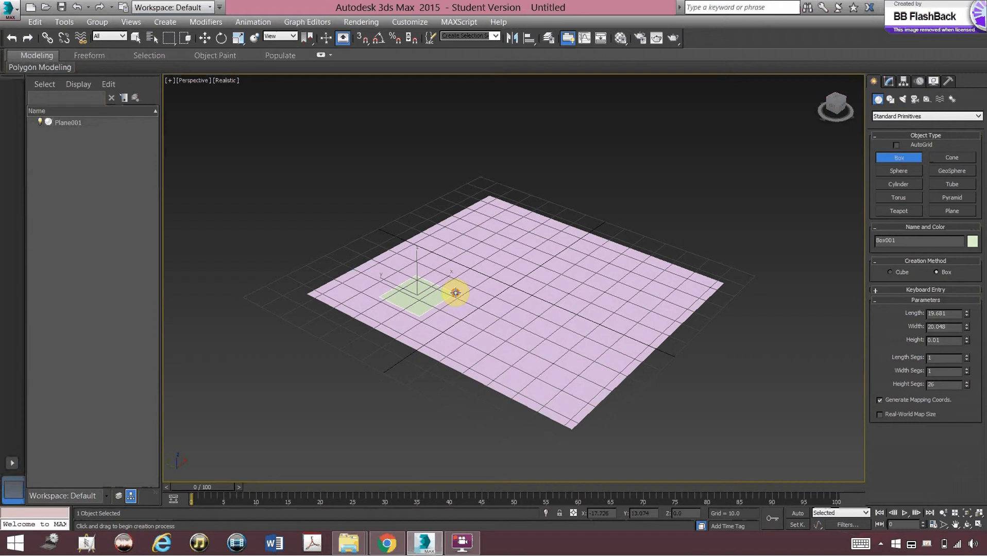
left_click_drag(454, 292, 416, 271)
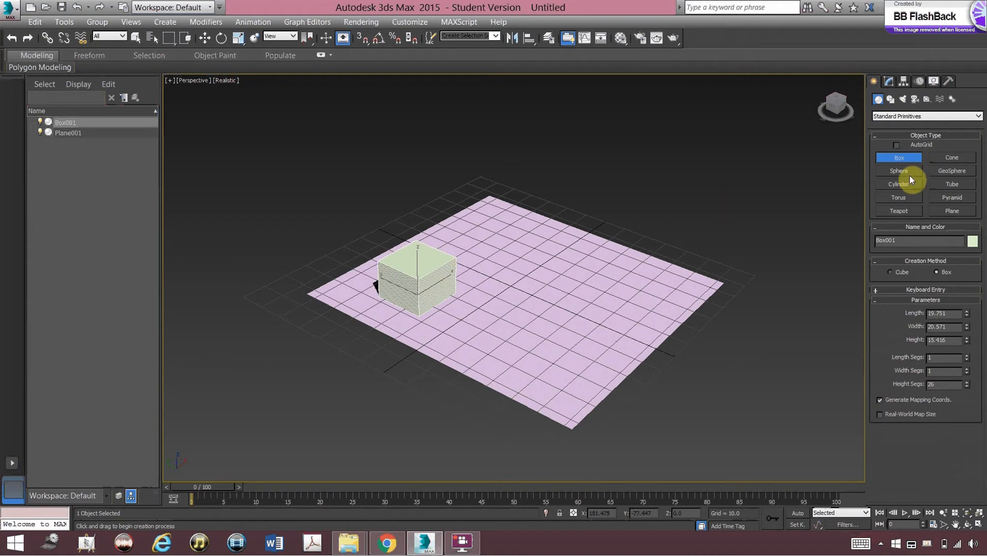
left_click(899, 171)
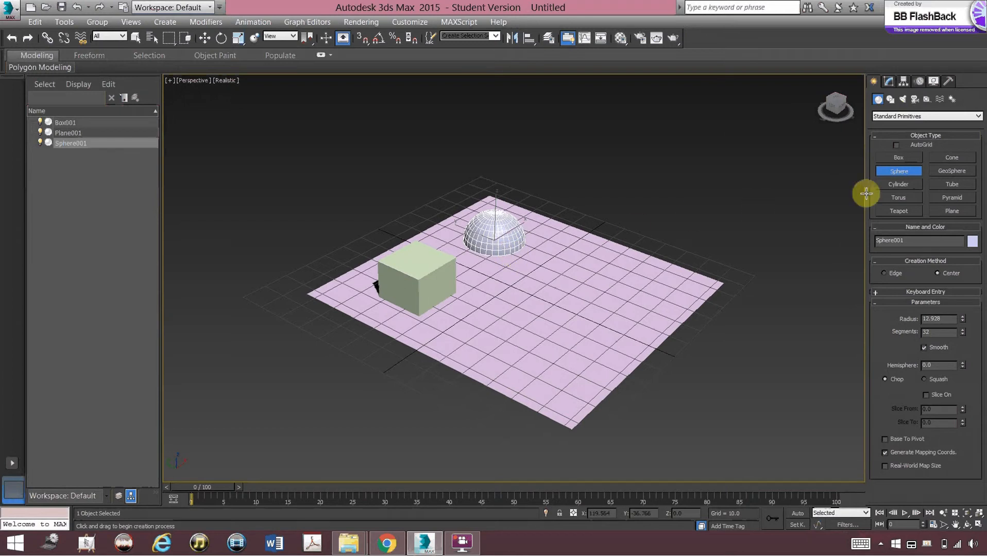
left_click(898, 211)
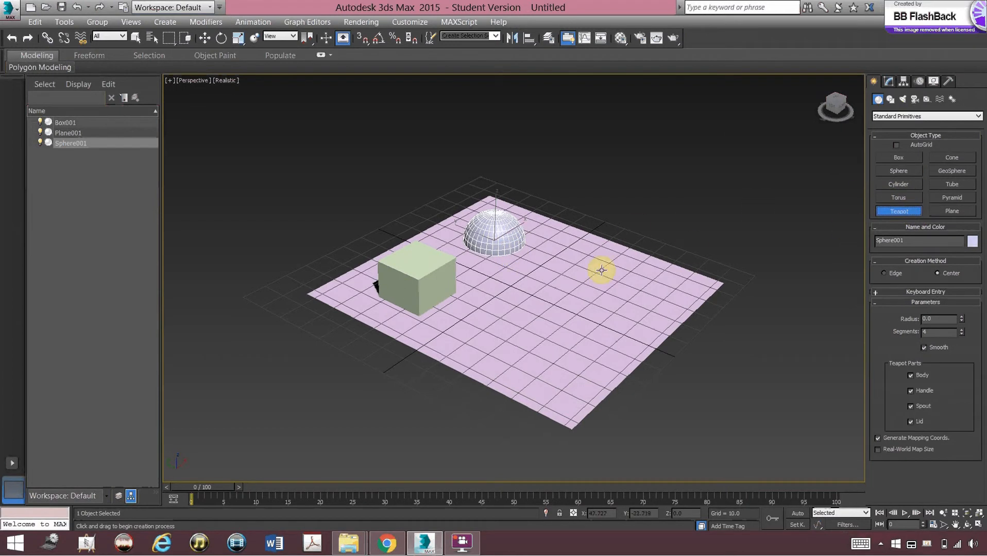
left_click_drag(600, 271, 614, 289)
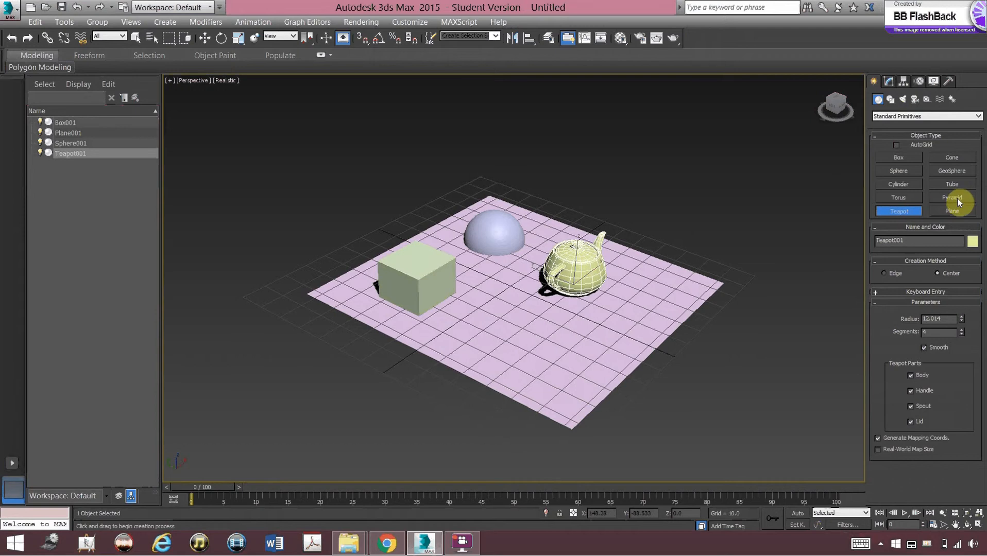
left_click(952, 198)
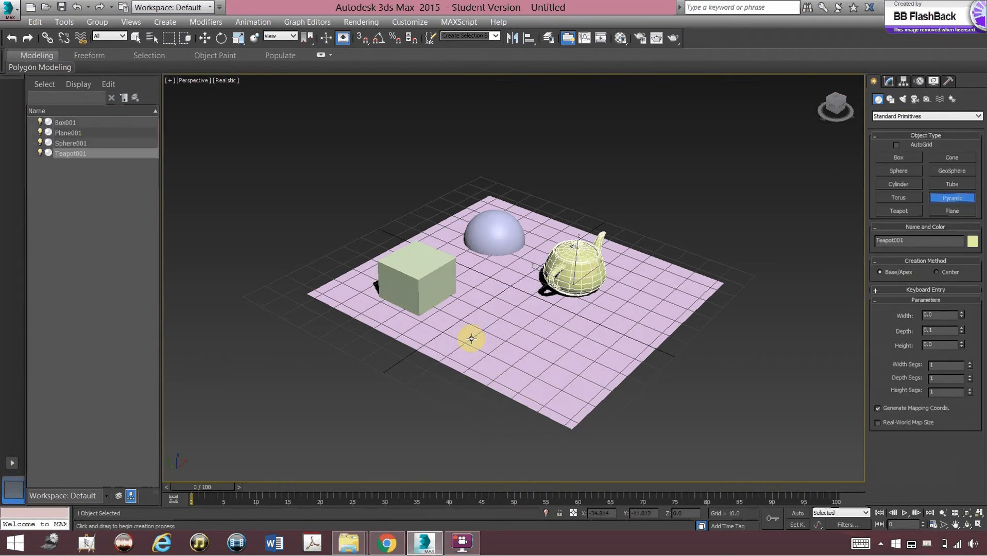
left_click_drag(469, 339, 548, 337)
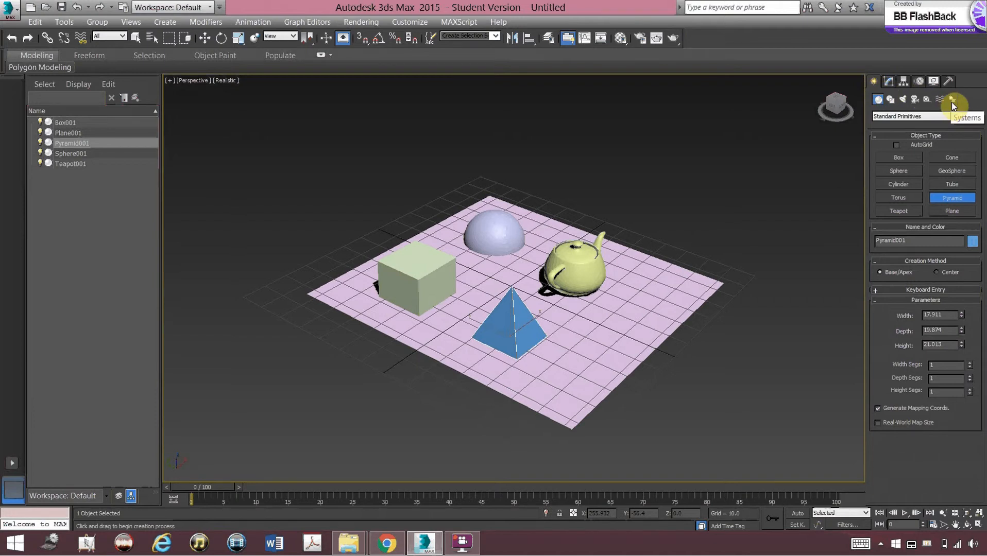
Step: Start a Daylight system from the Systems category and accept the recommended exposure control
left_click(952, 100)
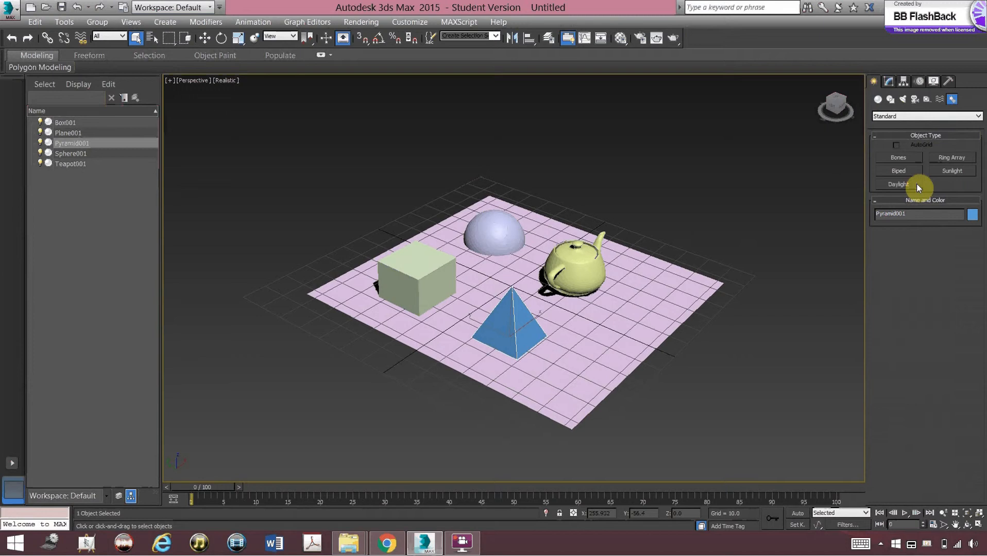
left_click(897, 184)
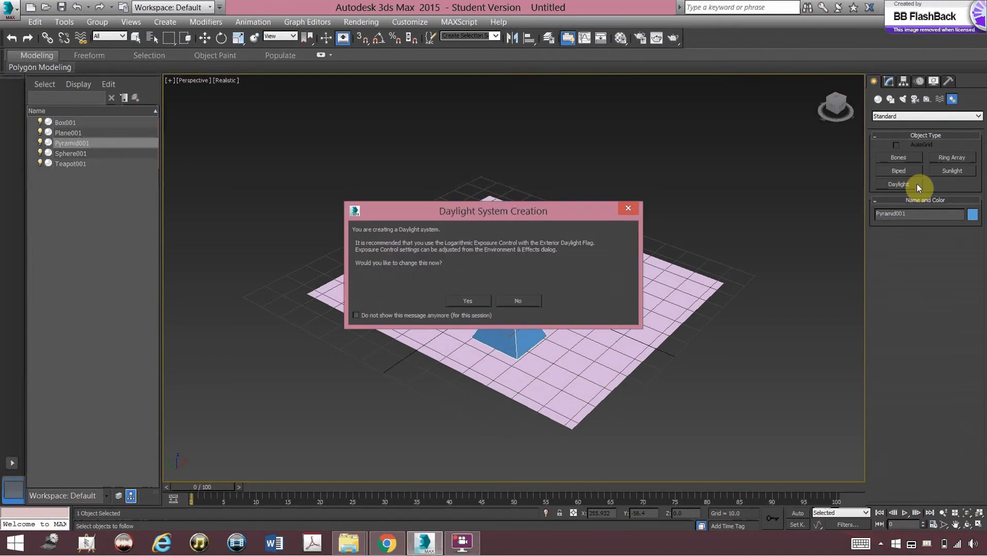
mouse_move(741, 231)
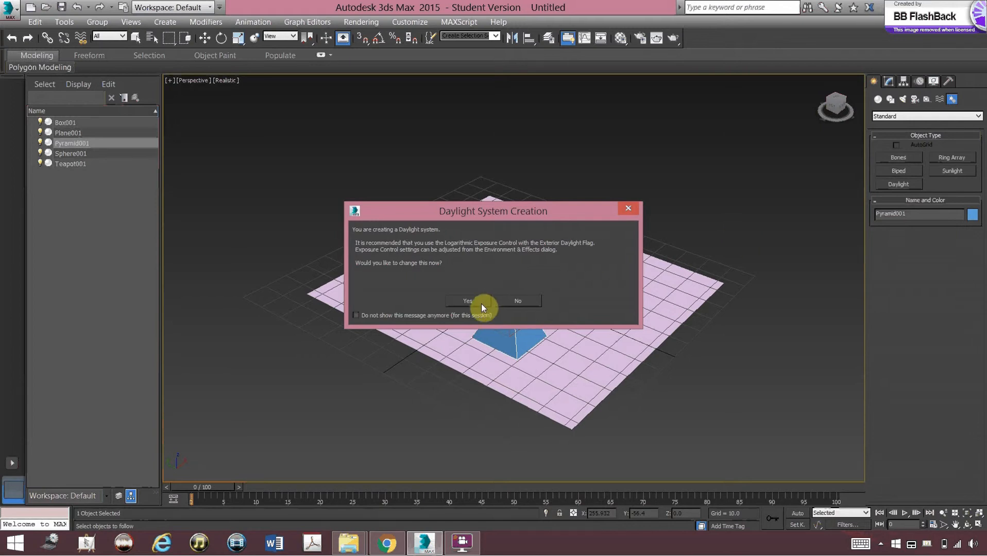
left_click(517, 301)
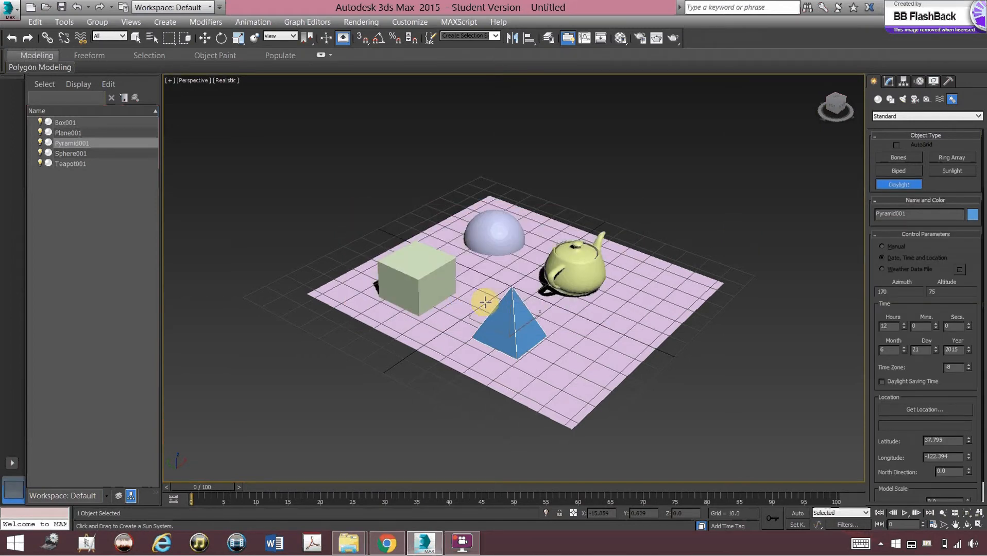
mouse_move(617, 219)
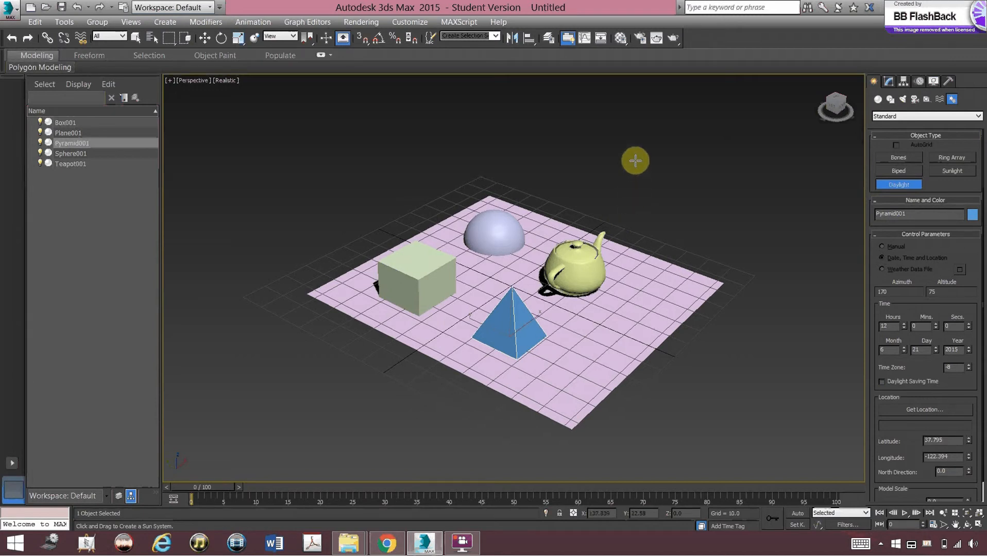
Step: Place the compass rose above the scene and set the sun's orbital distance
left_click_drag(634, 160, 740, 180)
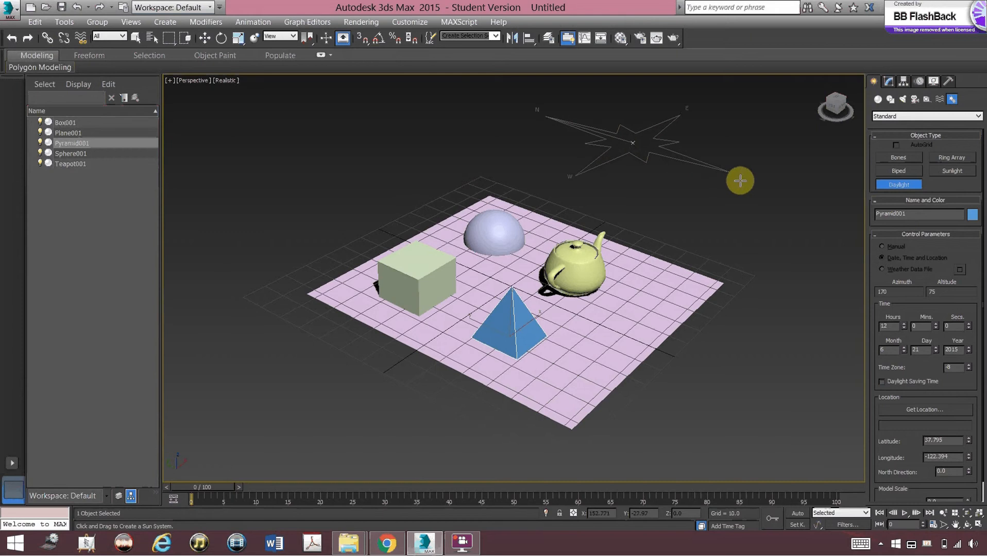
left_click_drag(740, 181, 704, 86)
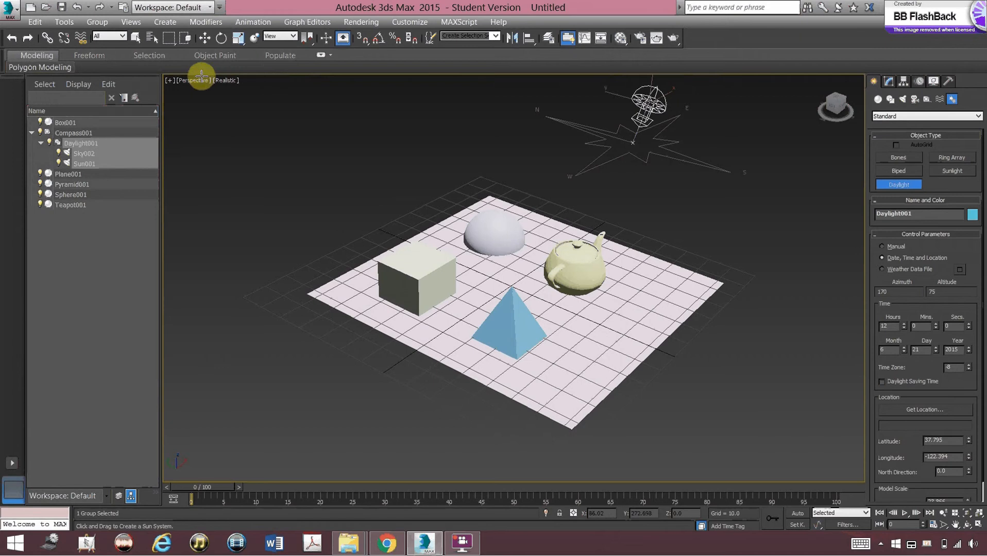
mouse_move(267, 83)
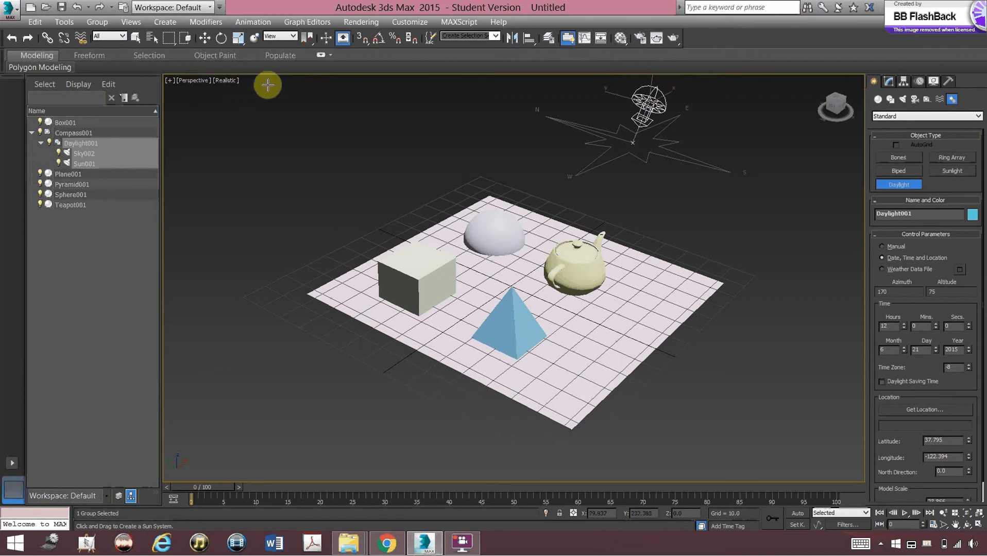
mouse_move(257, 96)
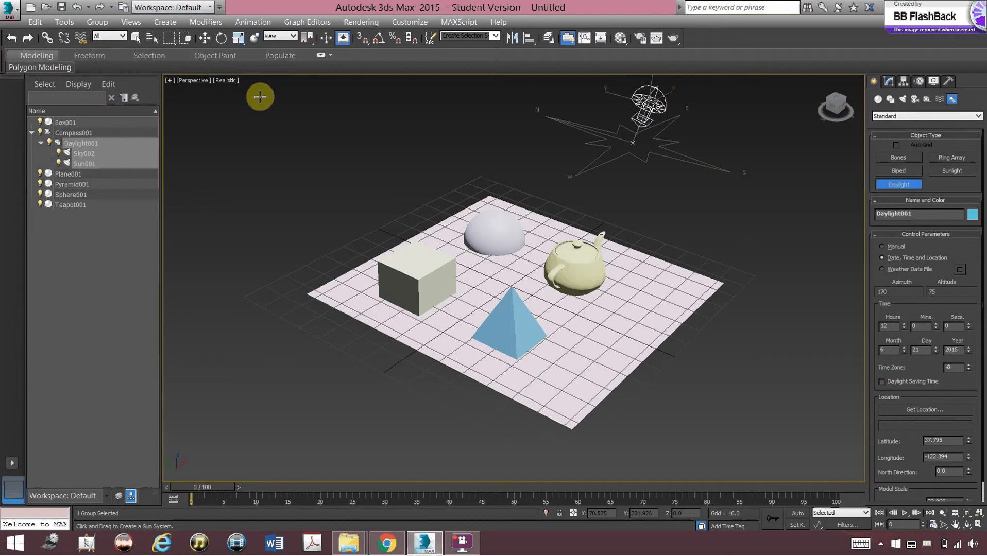
mouse_move(817, 310)
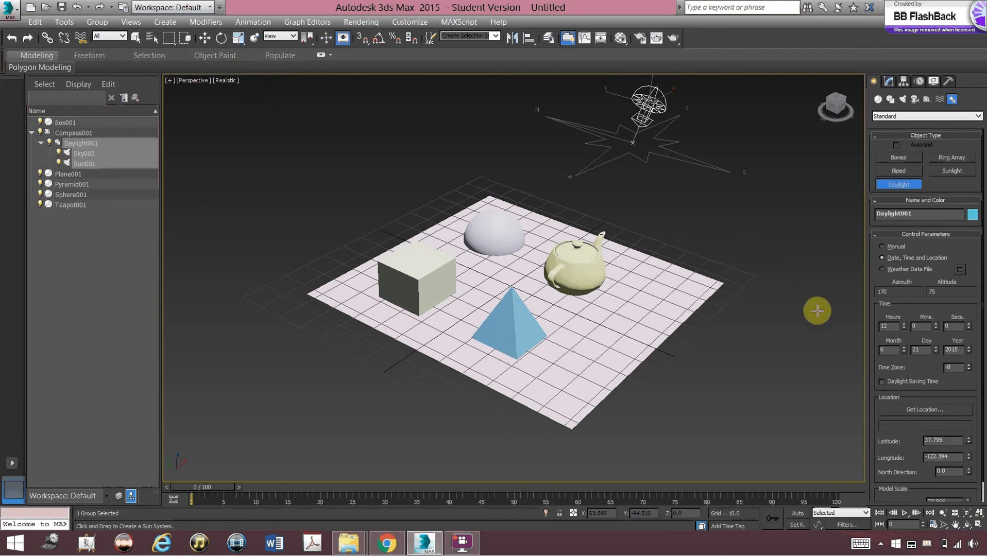
Step: Set the daylight location to Melbourne, Australia via Get Location
left_click(926, 234)
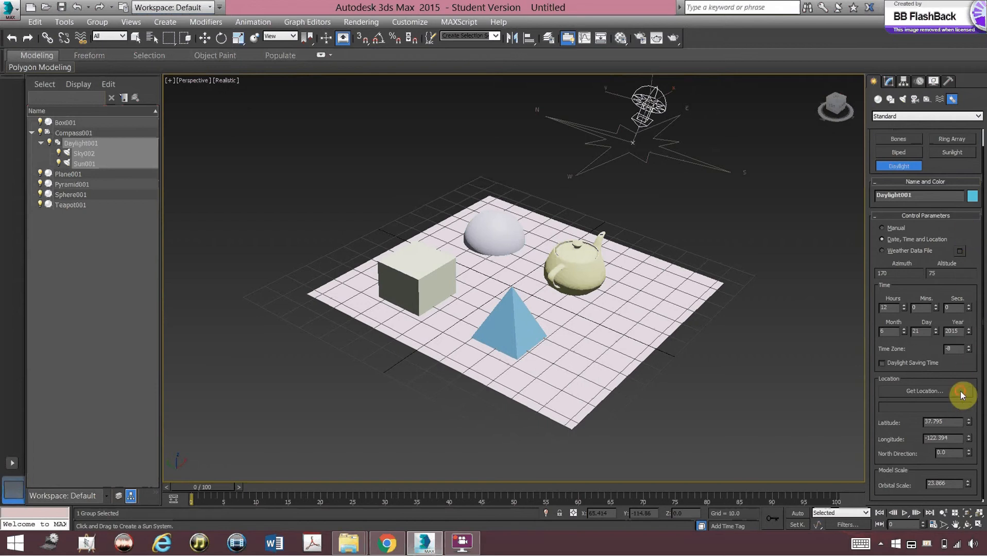
left_click(921, 390)
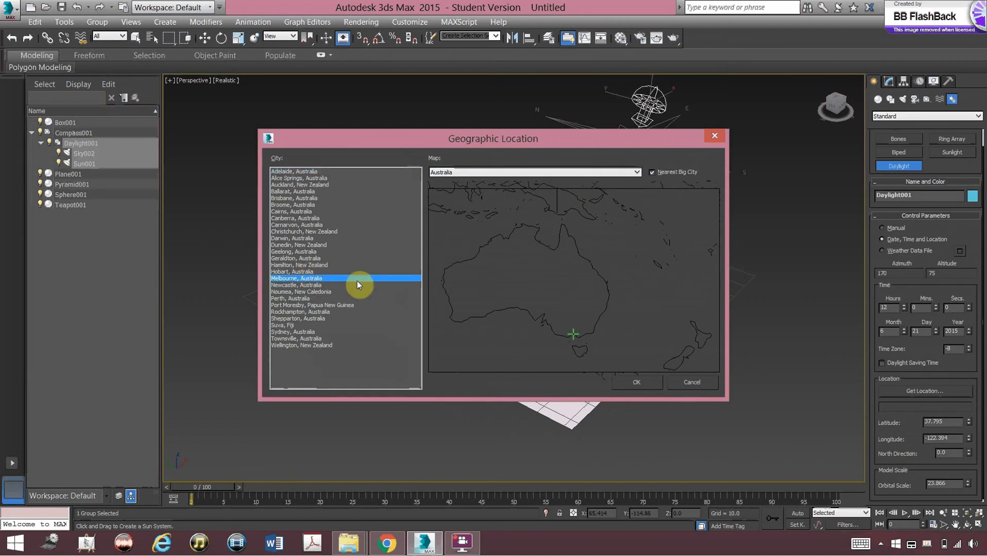
left_click(635, 382)
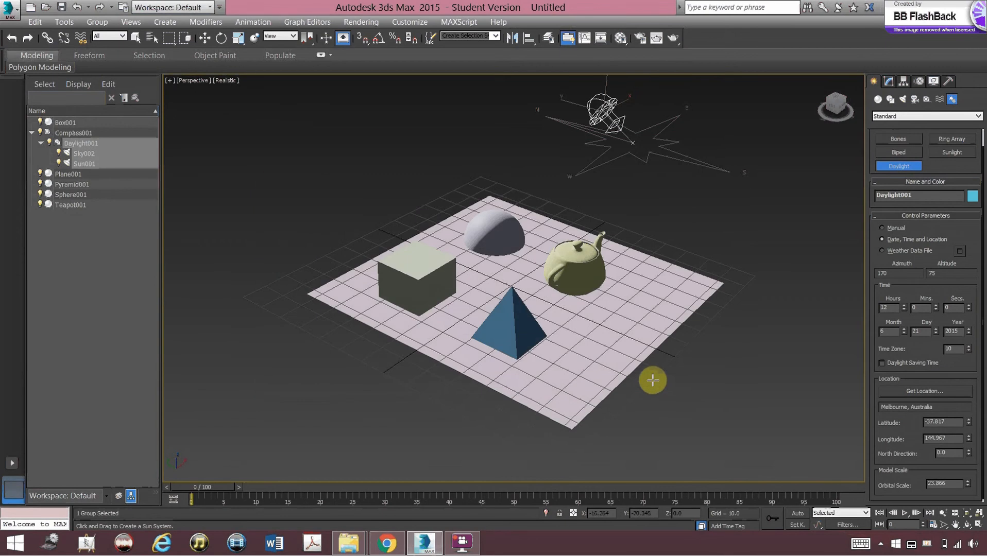
mouse_move(783, 401)
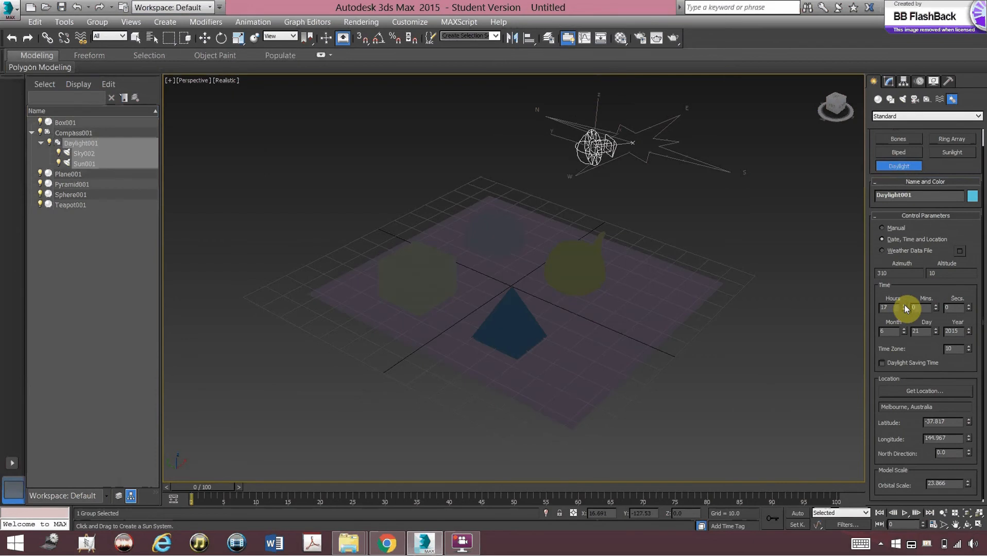
Step: Lower the Hours to 9:00 so the low sun casts long shadows across the plane
left_click(935, 310)
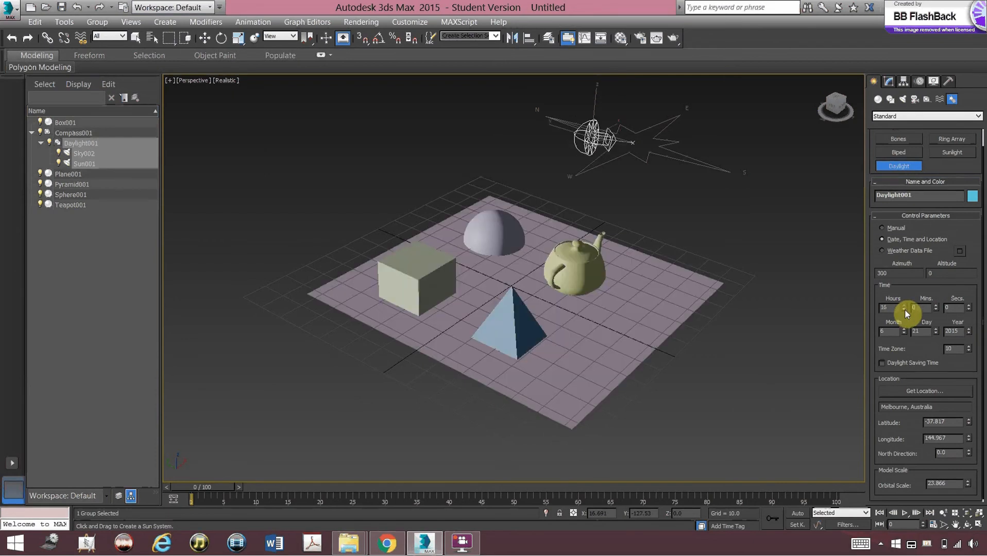
left_click_drag(912, 311, 911, 321)
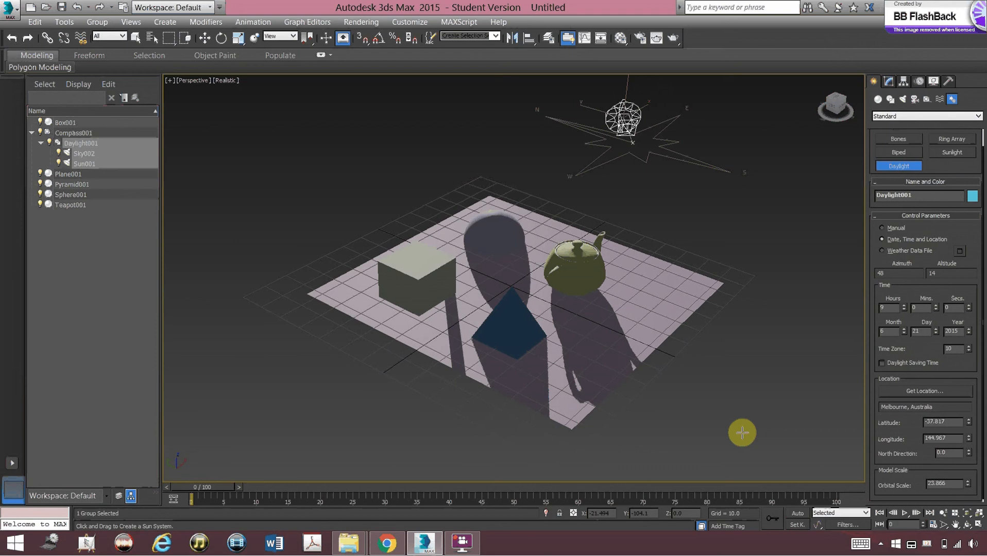
left_click(465, 543)
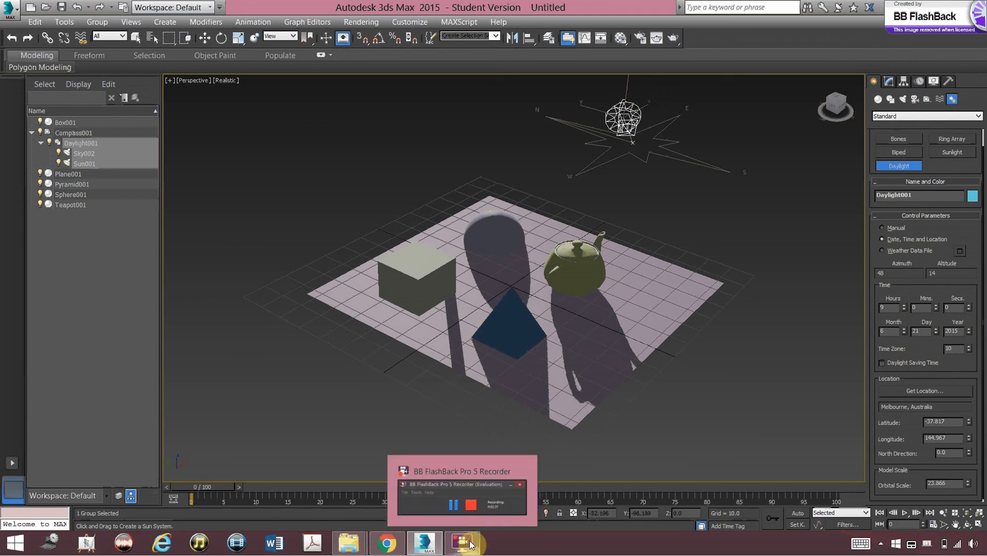